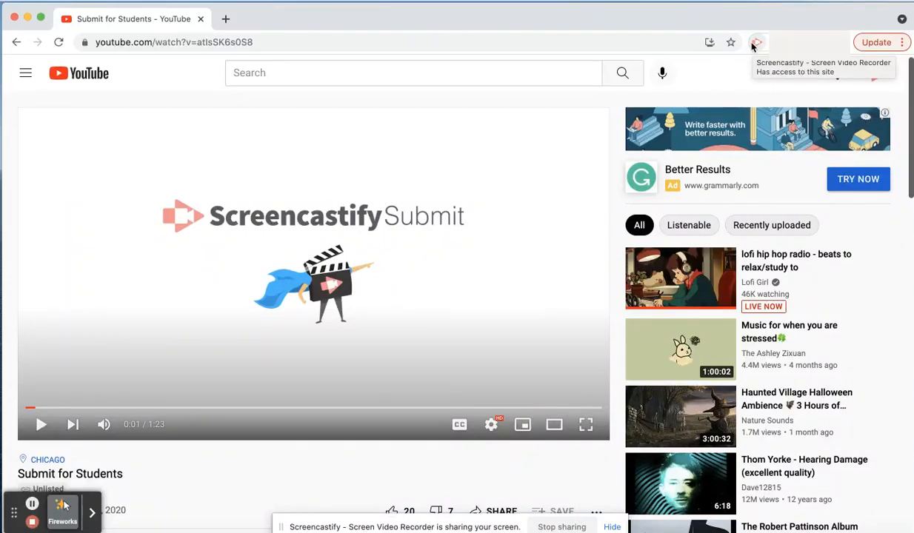
Open the Screencastify popup from the Chrome toolbar with Browser Tab selected.
{"action": "left_click", "coordinate": [757, 41]}
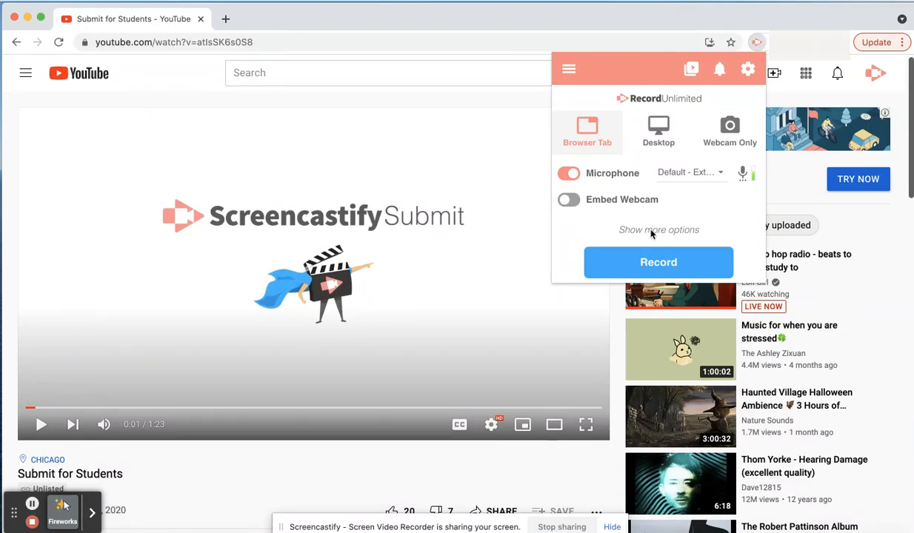
Reveal the extra recording options and toggle Tab Audio off then back on.
{"action": "left_click", "coordinate": [659, 229]}
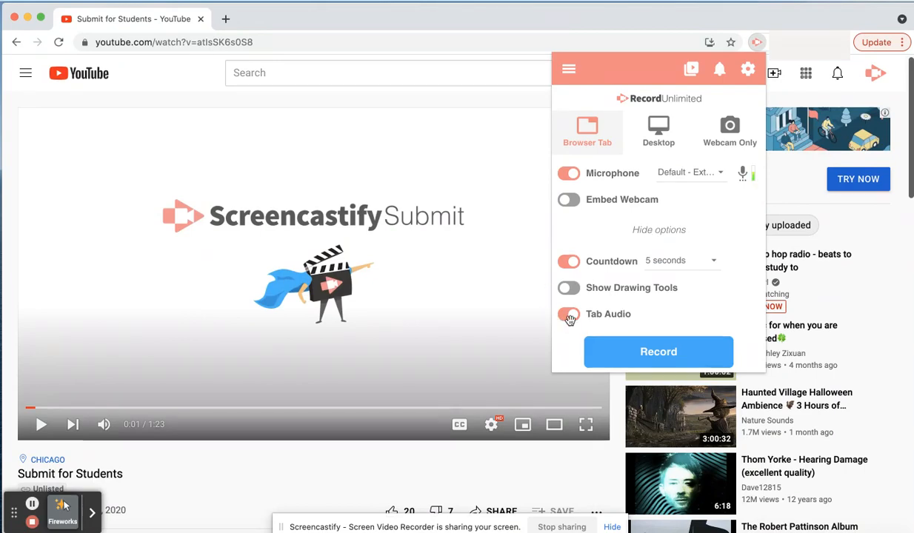
{"action": "left_click", "coordinate": [569, 314]}
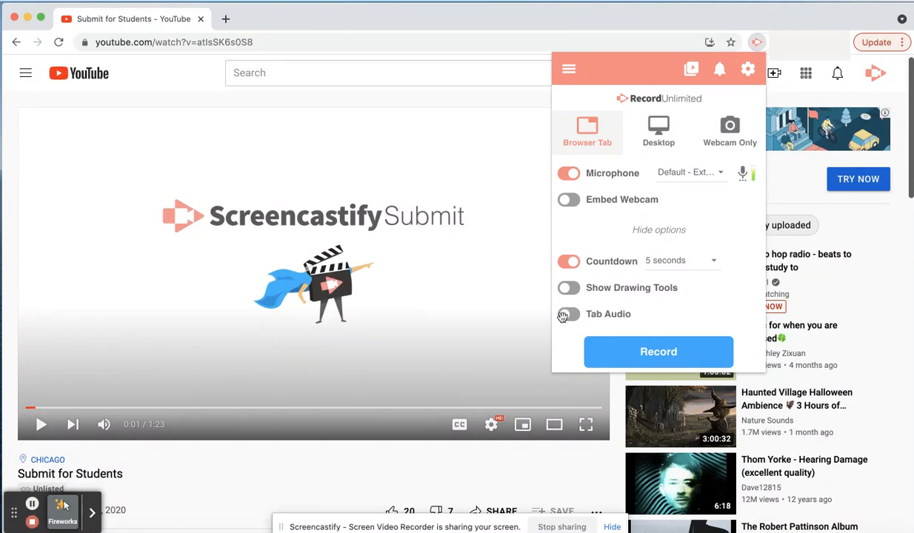
{"action": "left_click", "coordinate": [569, 314]}
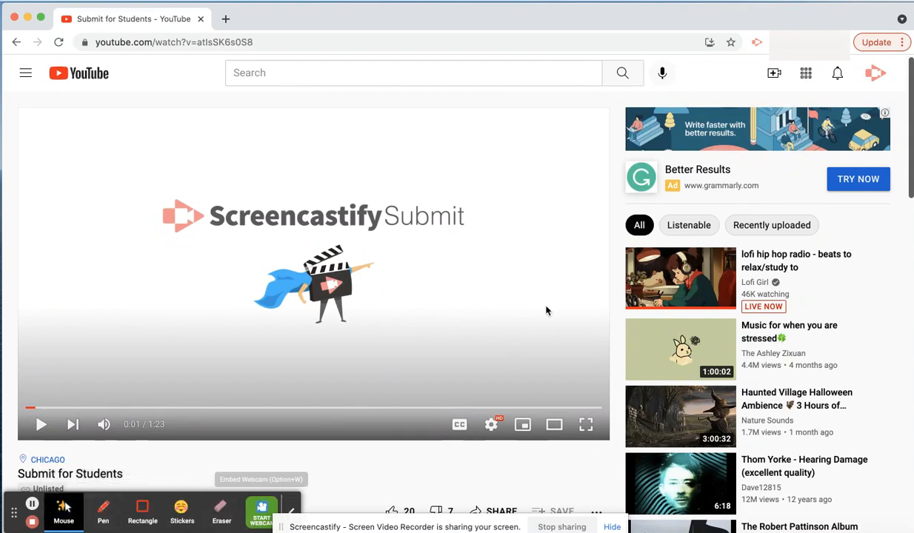
Reopen the popup's extra options and switch Show Drawing Tools on.
{"action": "left_click", "coordinate": [756, 42]}
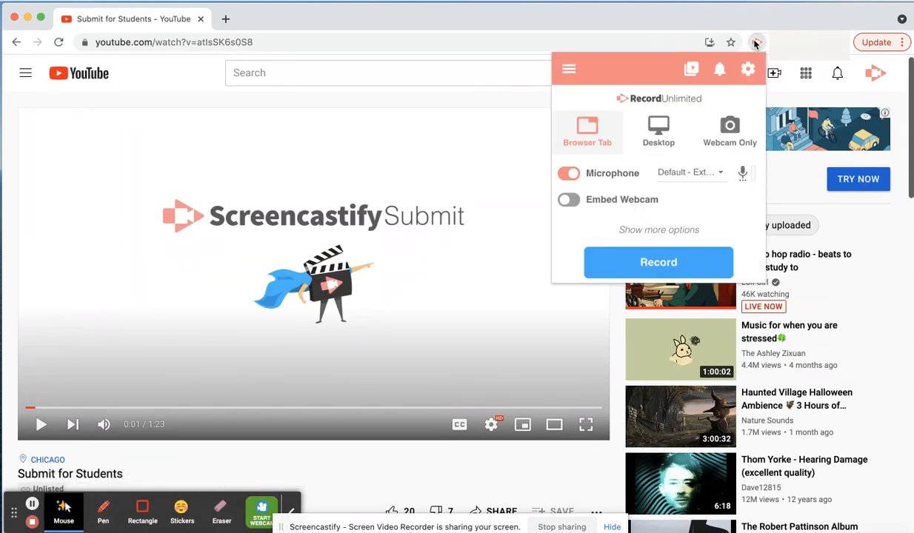
{"action": "left_click", "coordinate": [659, 229]}
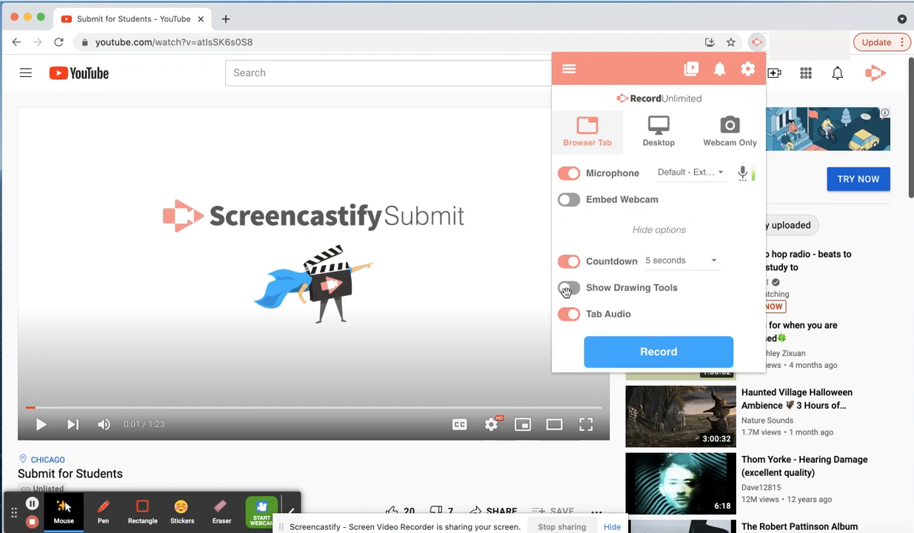
{"action": "left_click", "coordinate": [569, 287]}
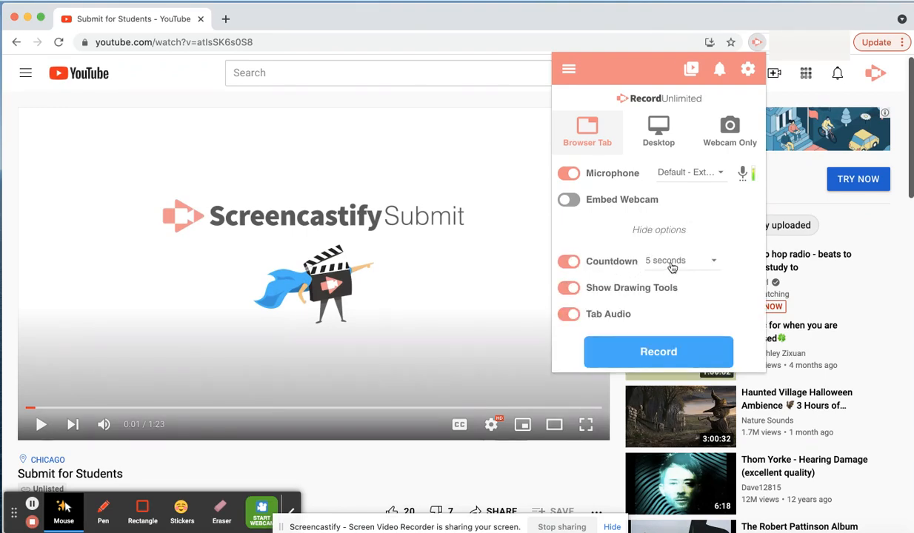
Check the countdown length choices, then switch the Countdown toggle off.
{"action": "left_click", "coordinate": [678, 260]}
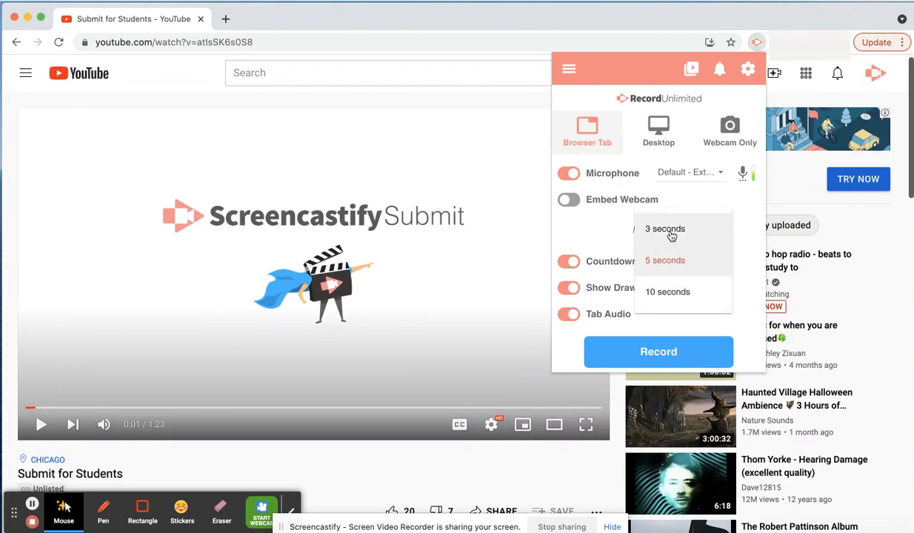
{"action": "mouse_move", "coordinate": [665, 260]}
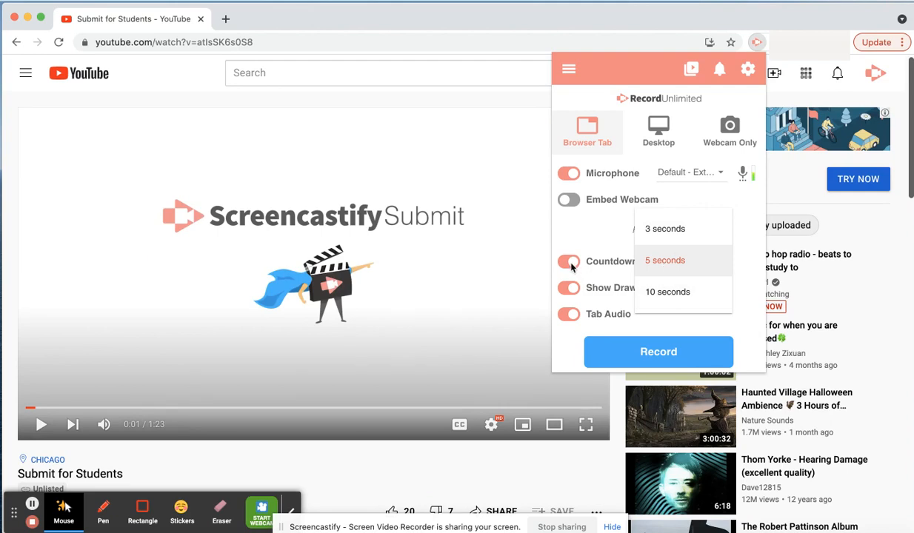
{"action": "left_click", "coordinate": [663, 260]}
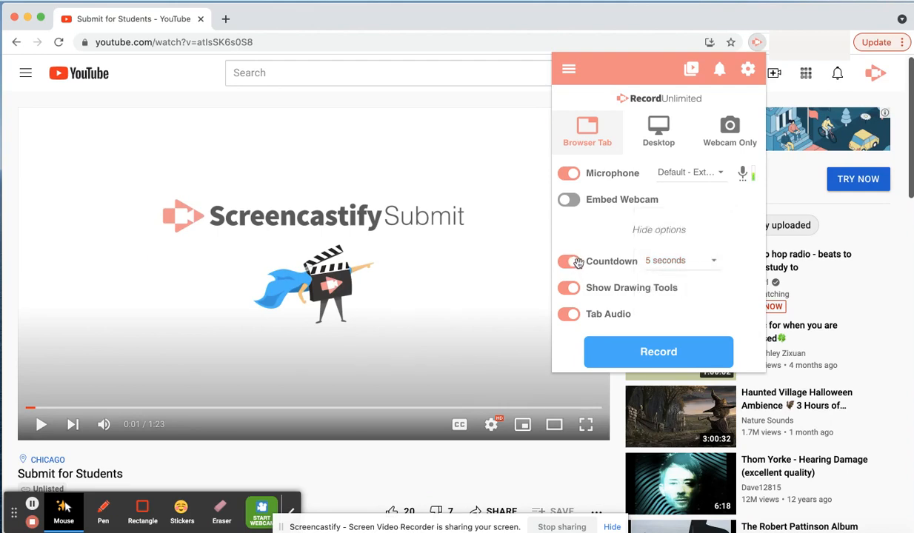
{"action": "left_click", "coordinate": [569, 261]}
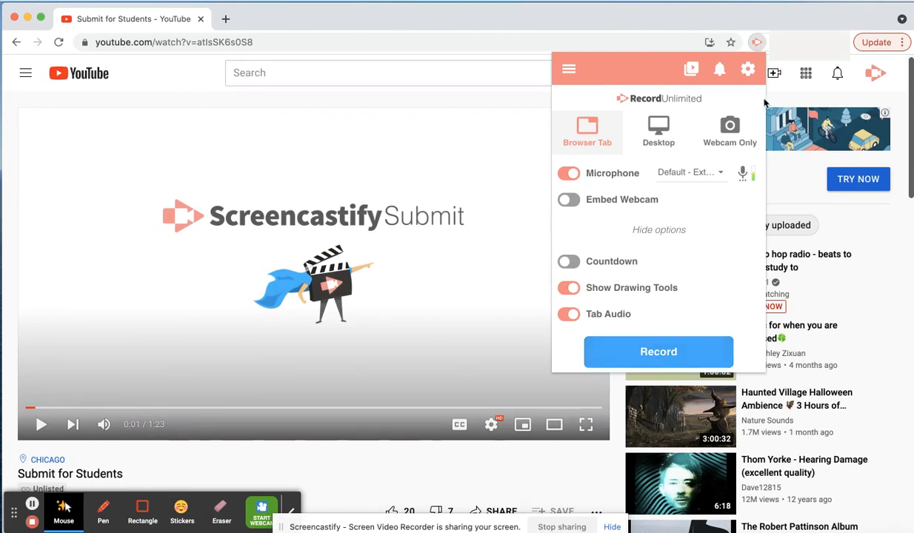
{"action": "mouse_move", "coordinate": [757, 42]}
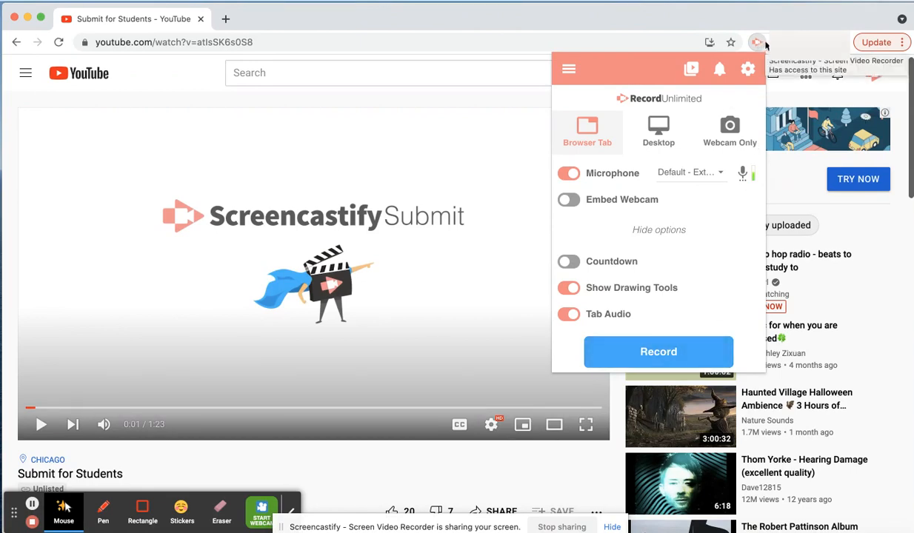